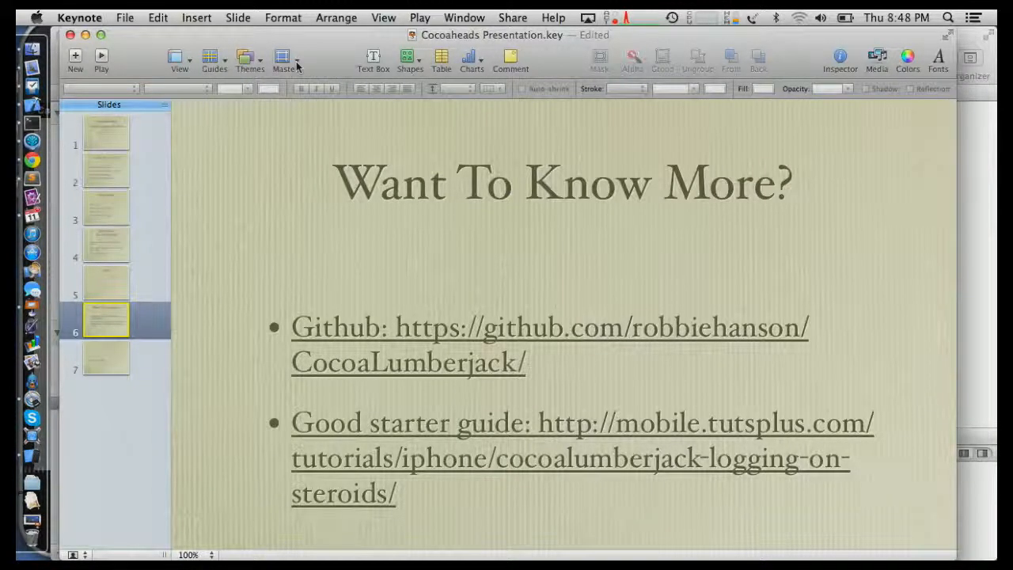
# Open the Masters menu of slide layouts for the 'Want To Know More?' slide
pyautogui.click(283, 60)
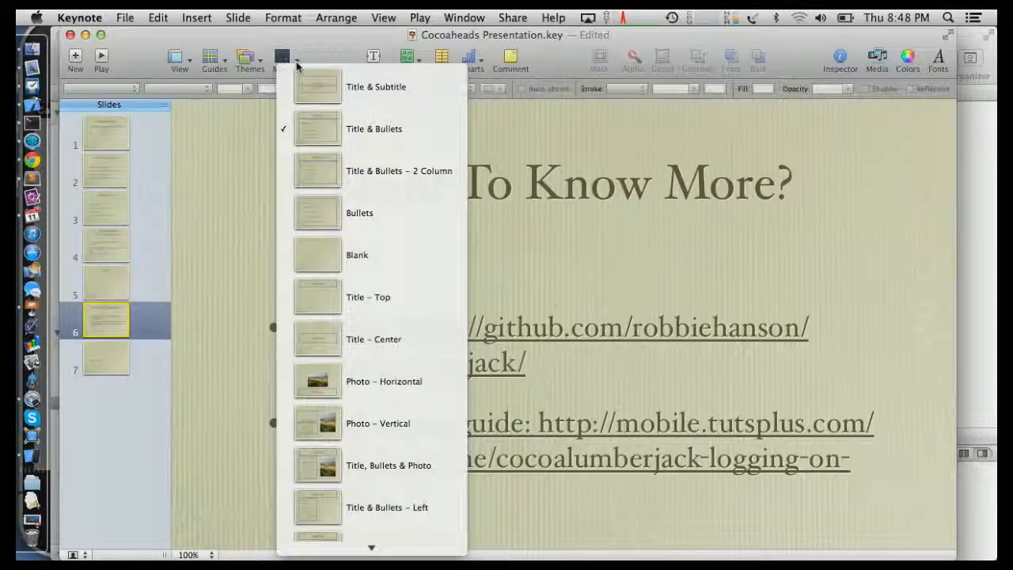
pyautogui.moveTo(585, 276)
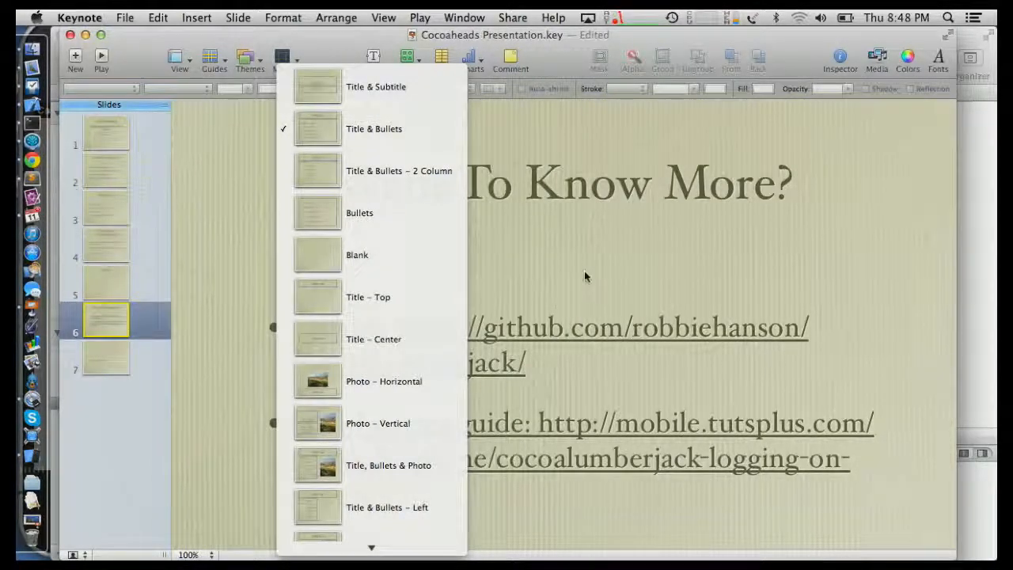